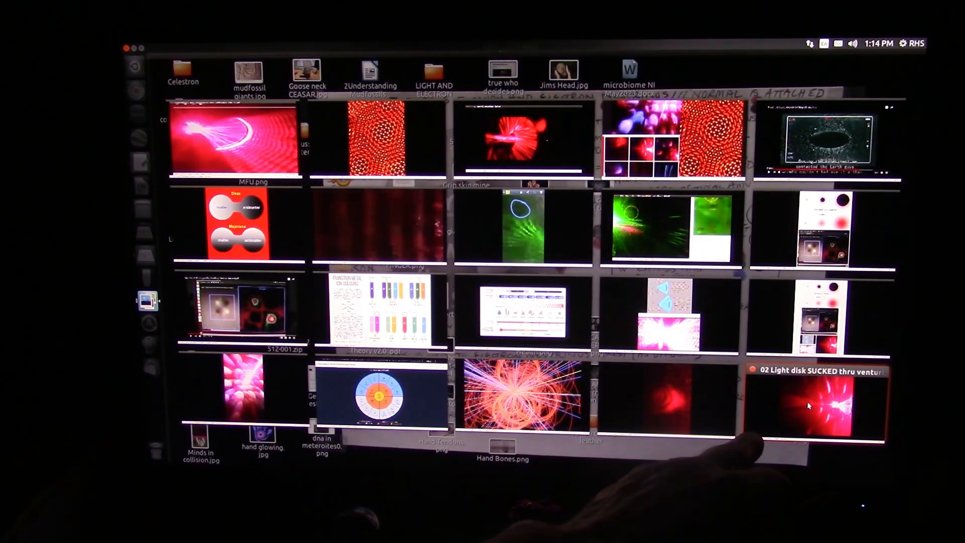
- Double-click an image window to reshuffle the grid, bringing up 01 Light disk SINGLE.jpg
{"action": "double_click", "coordinate": [815, 405]}
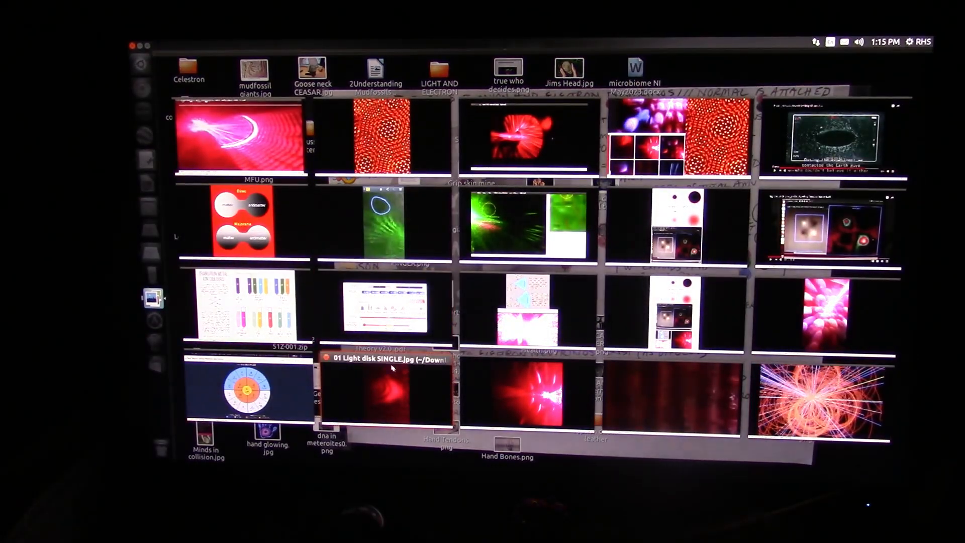
- Double-click an image window to reshuffle the grid, bringing 01 MAJOR closeupScreenshot to the lead
{"action": "double_click", "coordinate": [387, 394]}
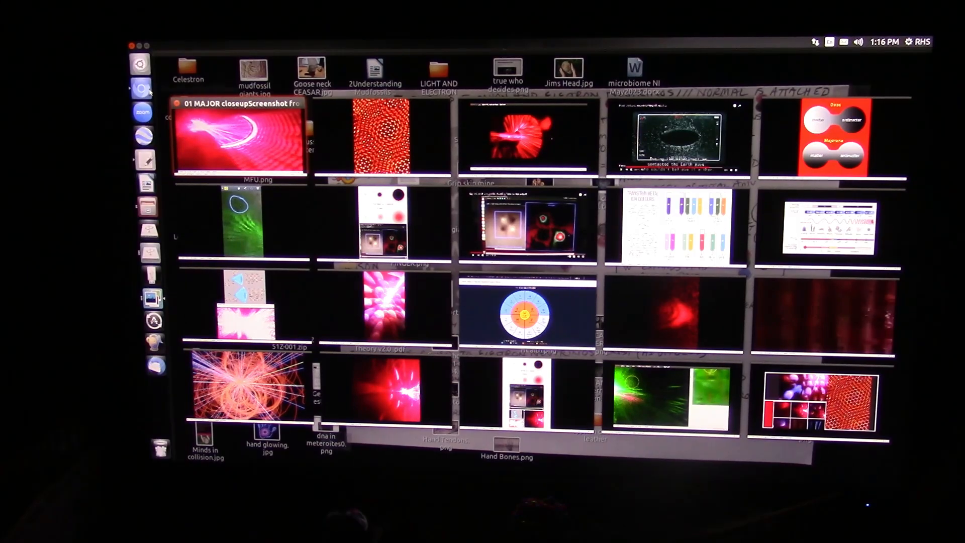
{"action": "mouse_move", "coordinate": [140, 88]}
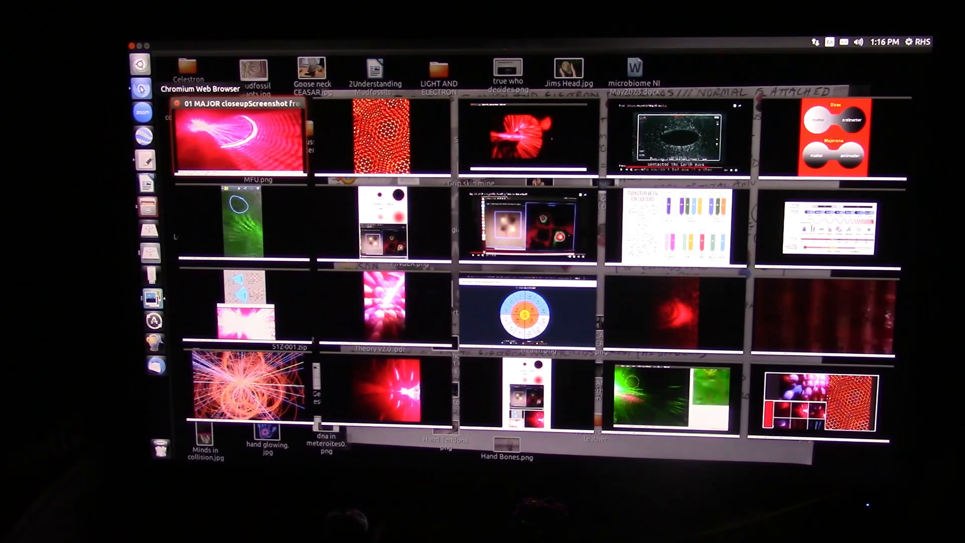